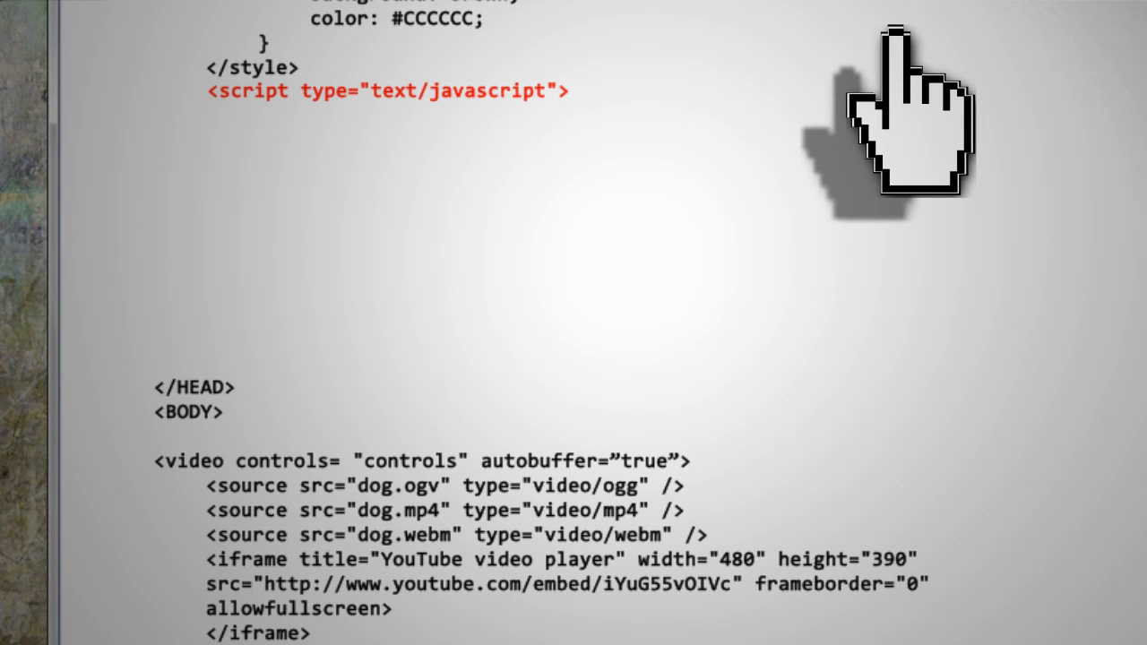
type("var processes")
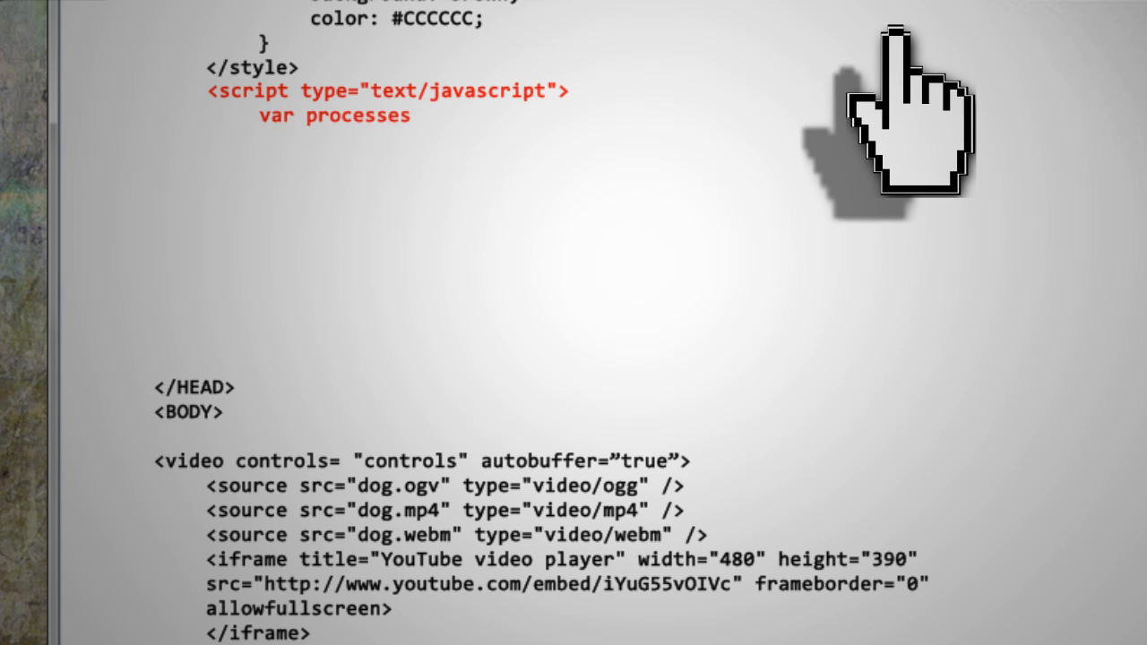
type("= {")
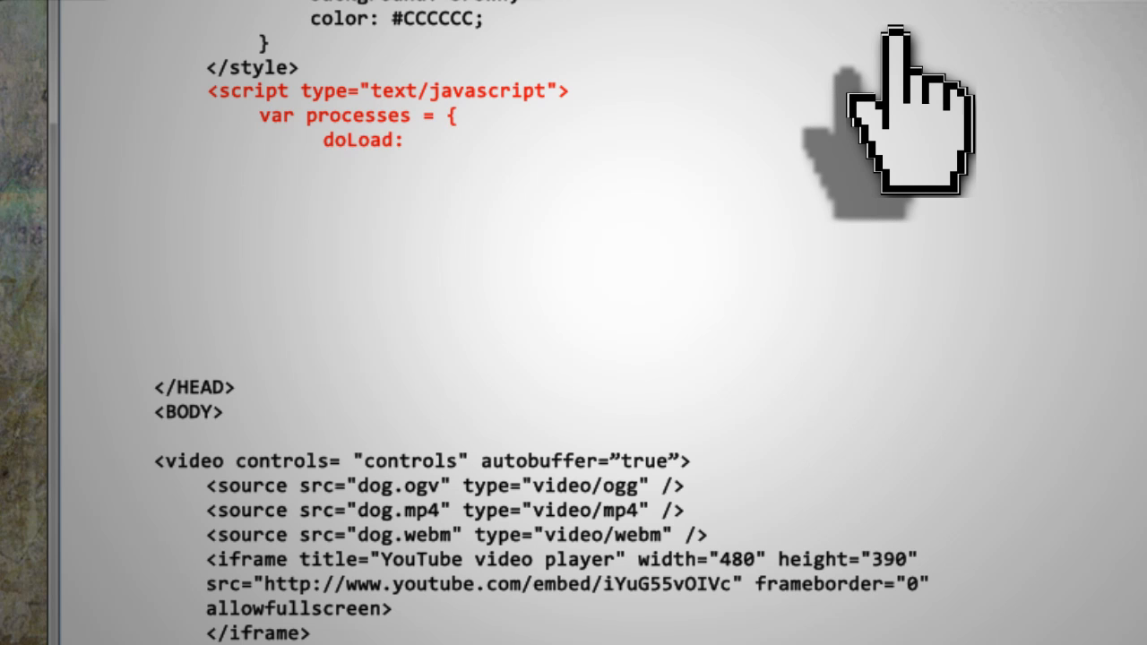
type("function() {")
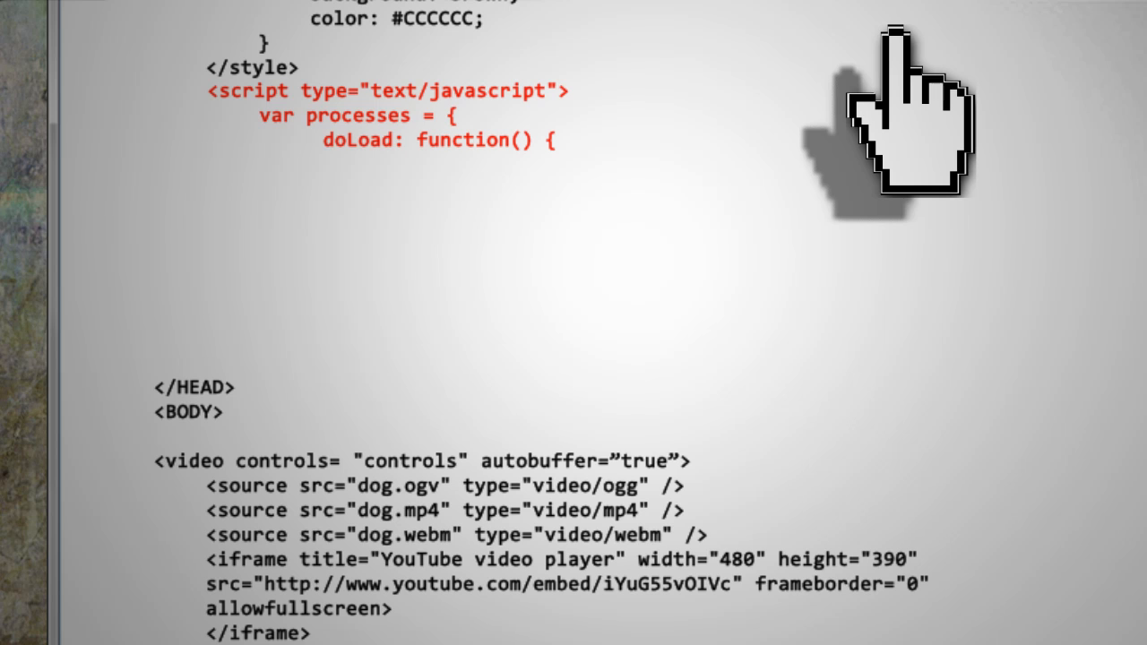
type("this.cInput = document.getElementById(“cInput”);")
type("this.ctxInp")
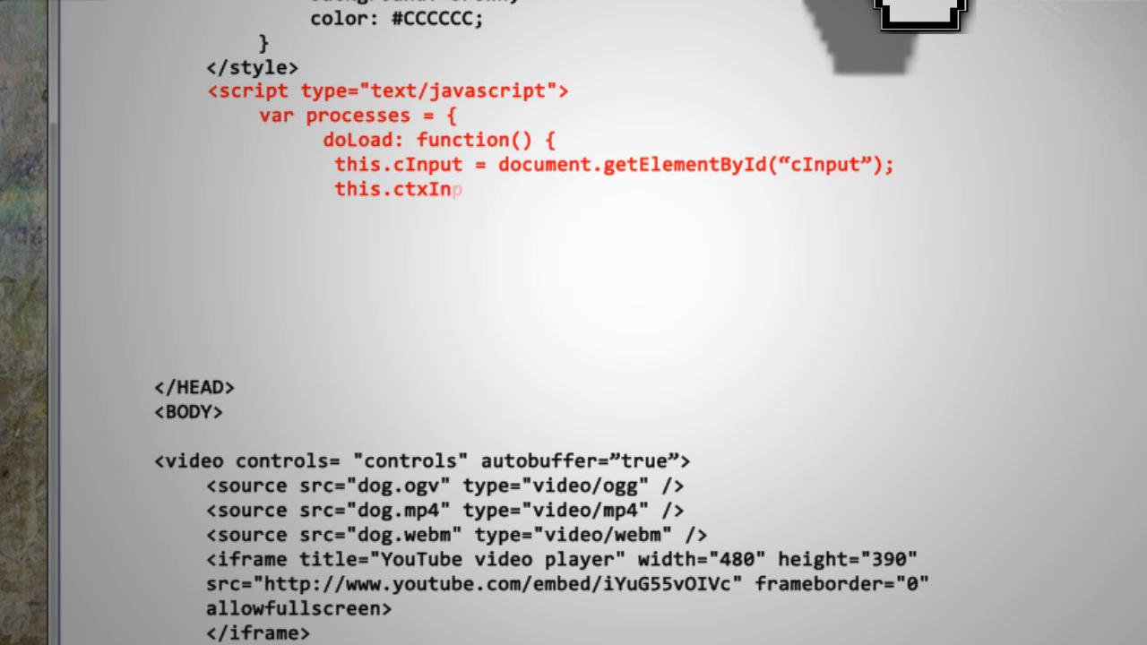
type("ut = this.cInput.getContext(\"2d\");")
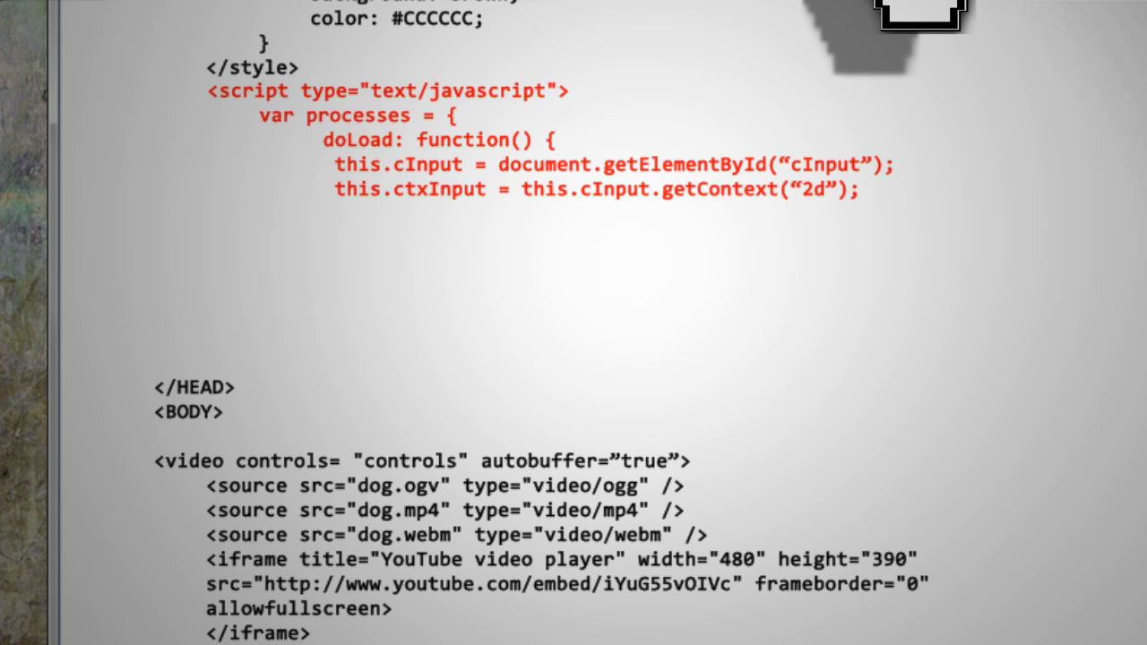
type("var img= new")
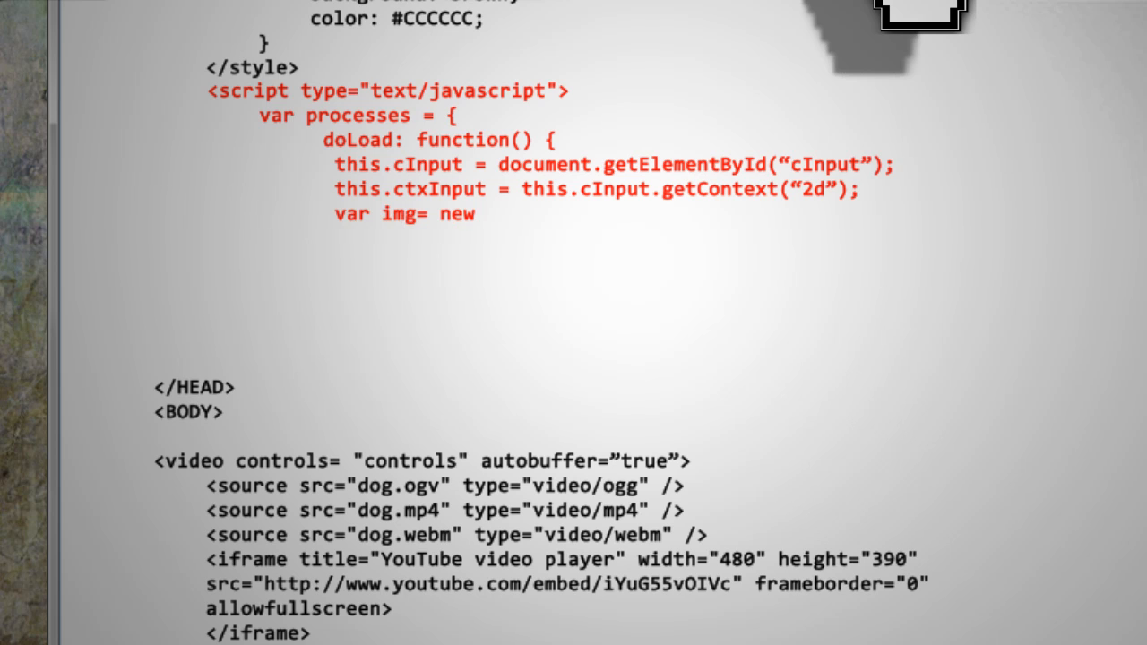
type("Image();")
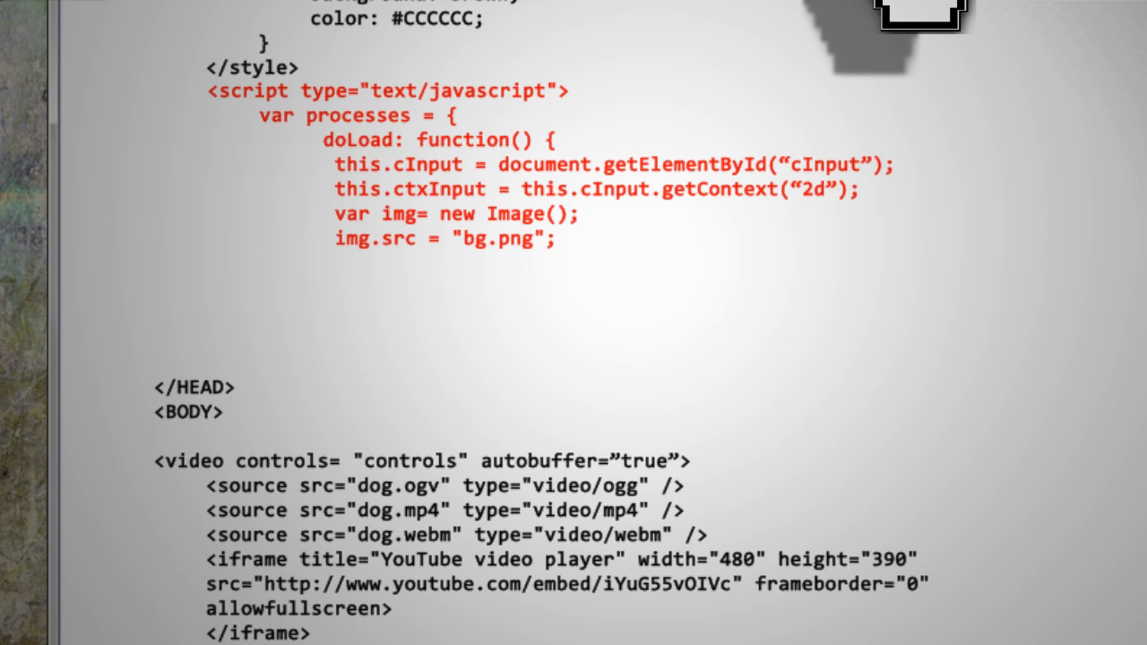
type("this.ctxInput.drawImage(img,0,0);")
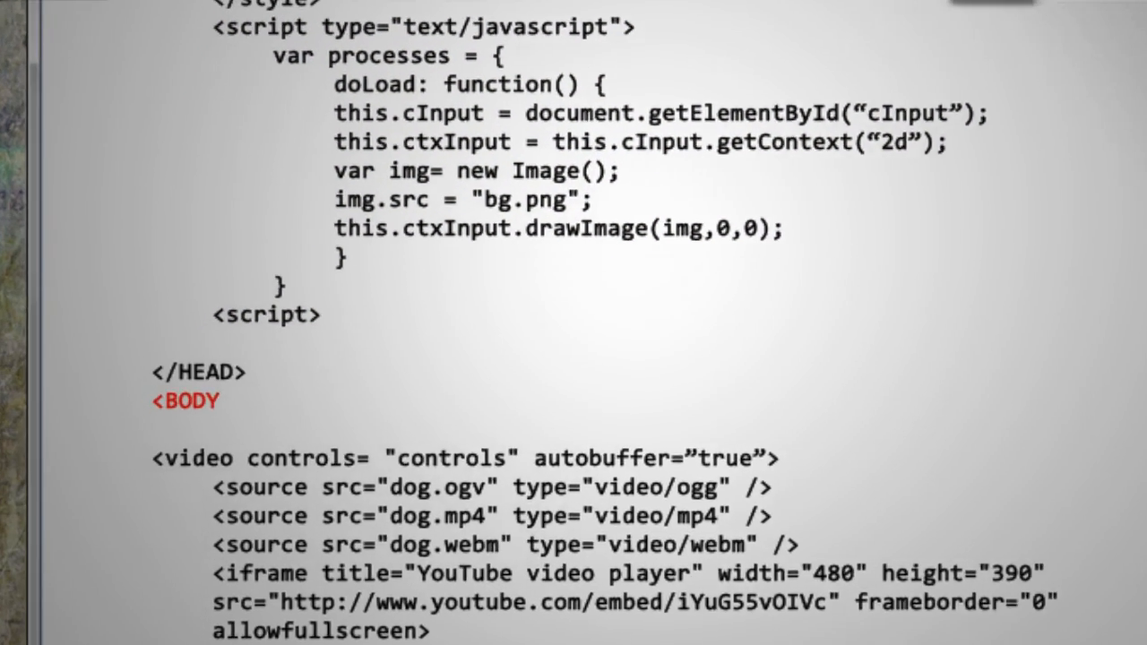
type("onload=\"processes.doLoad()\">")
type(" id=”myVideo”")
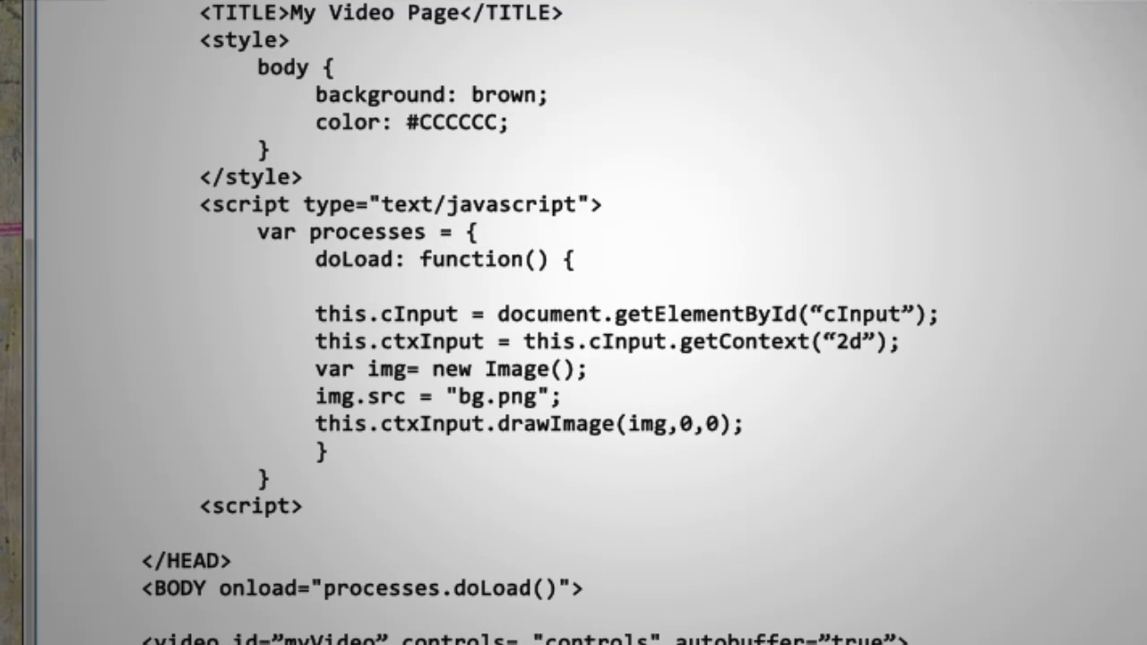
type("this.myVideo = document.getElementById(\"myVideo\");")
type("var se")
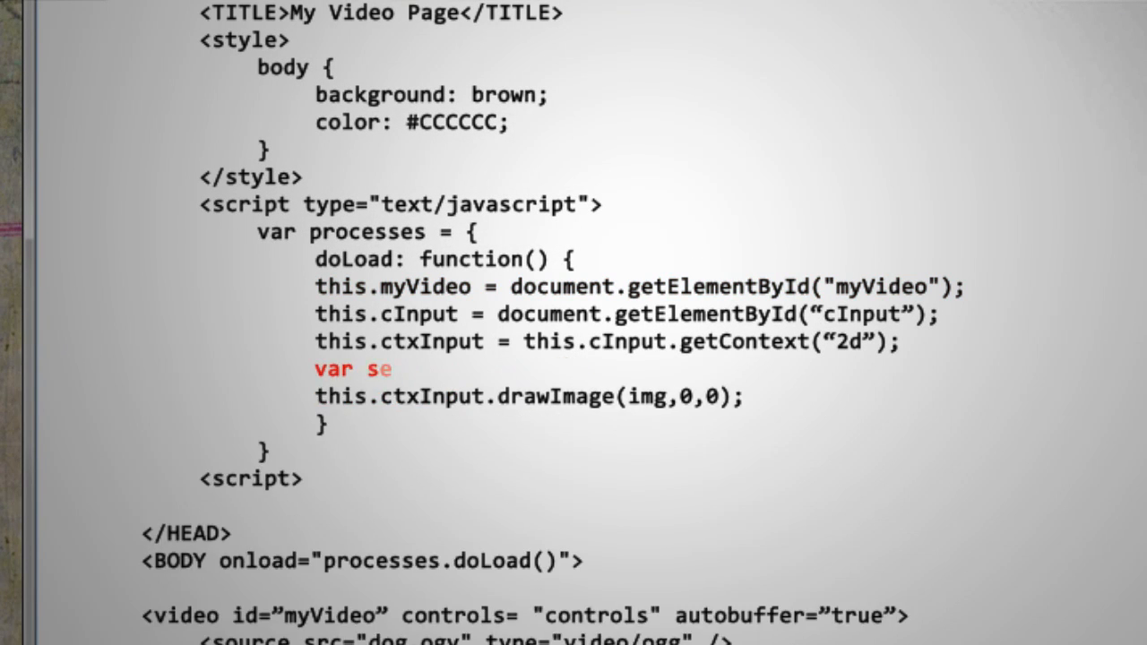
type("lf = this;")
type("timerCallback: function() {")
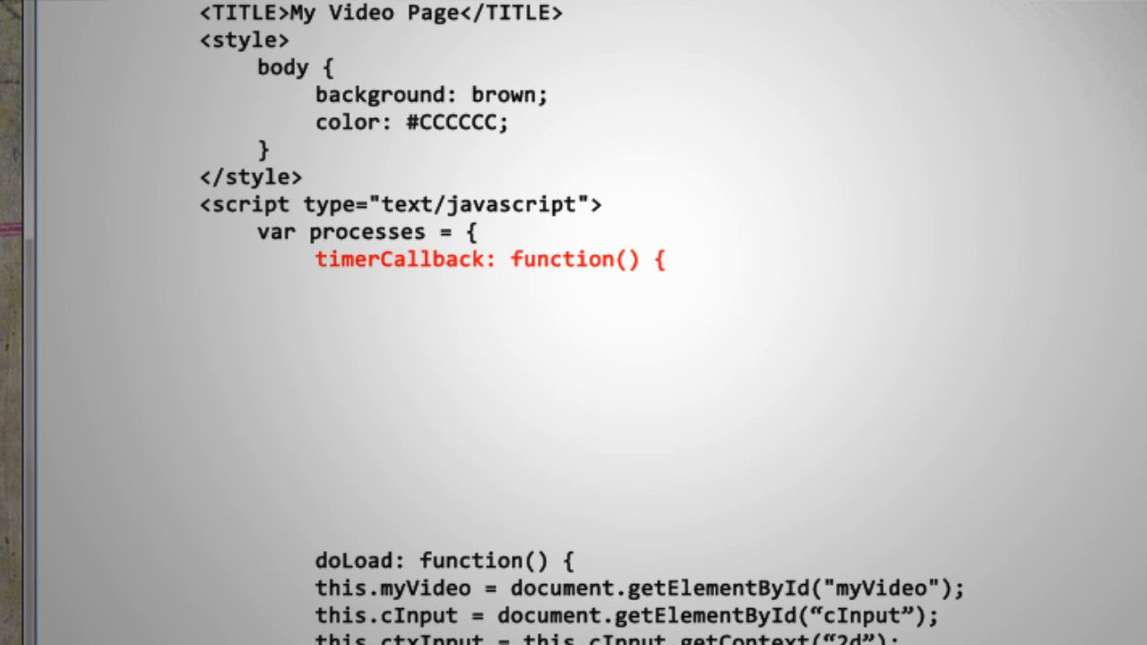
type("i")
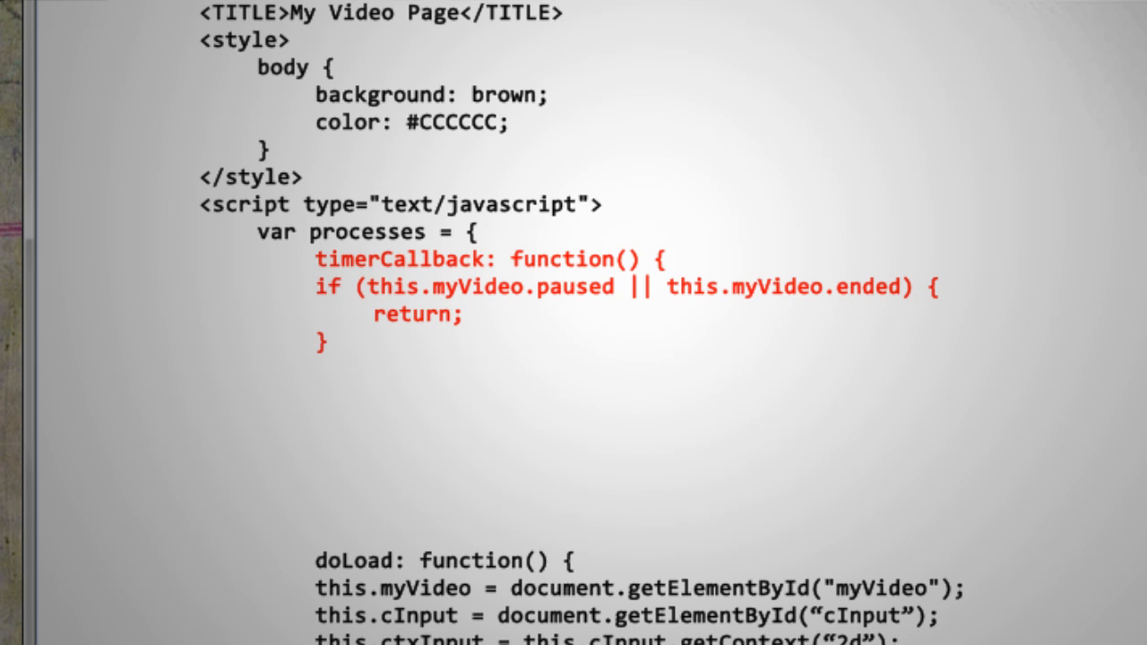
scroll("down", 3)
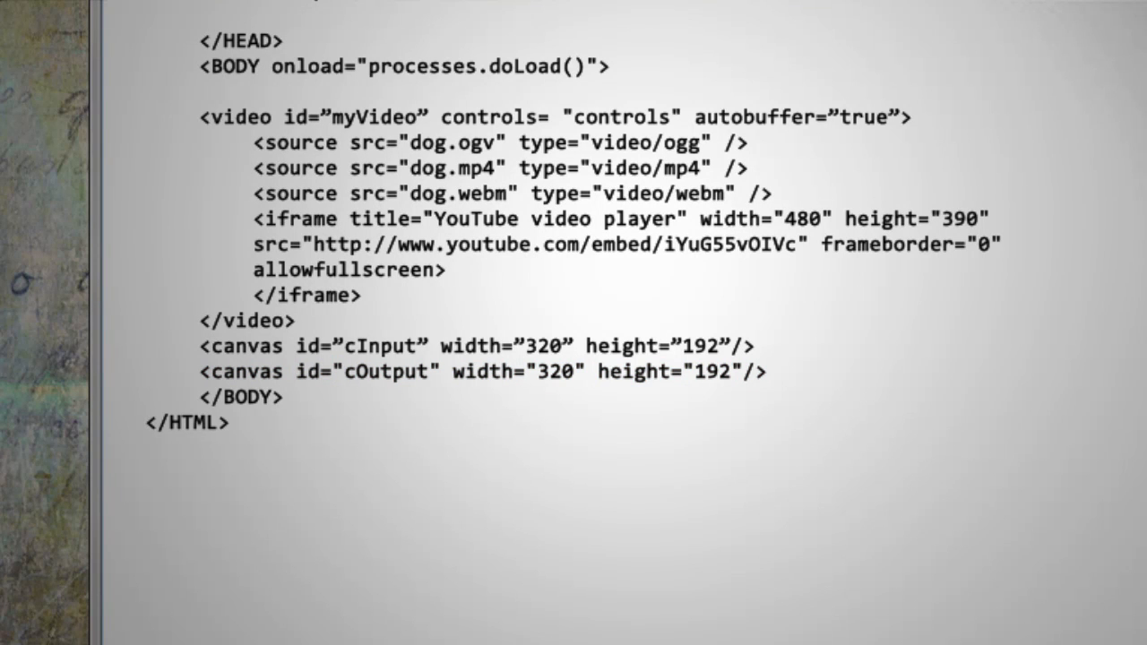
type("<div>")
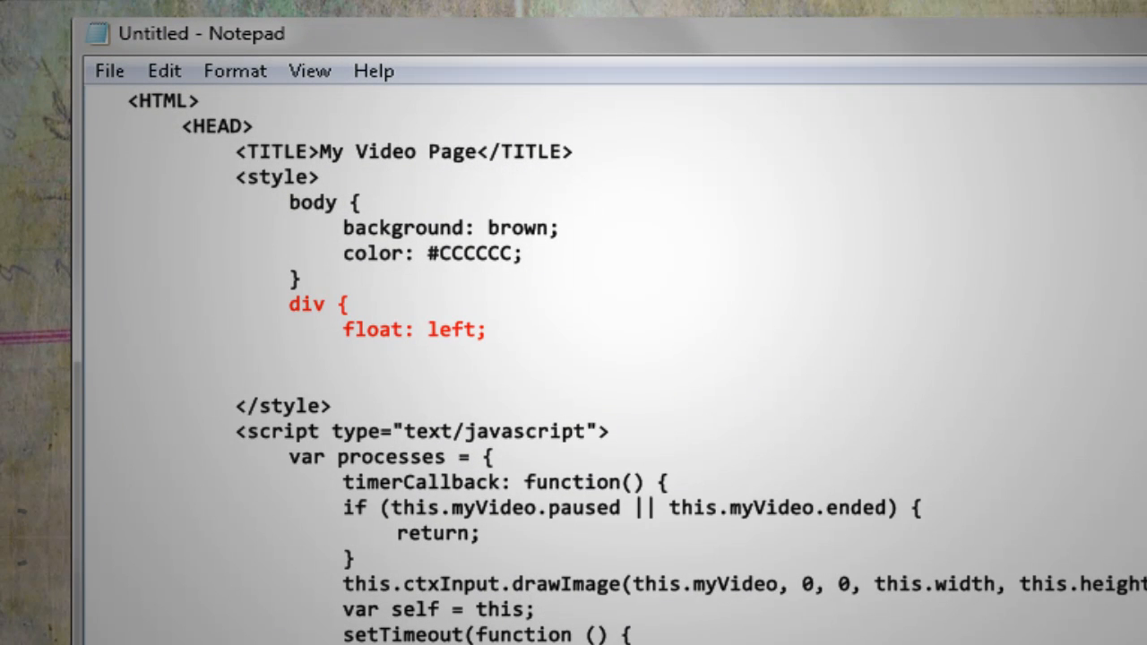
type("margin: 10px;")
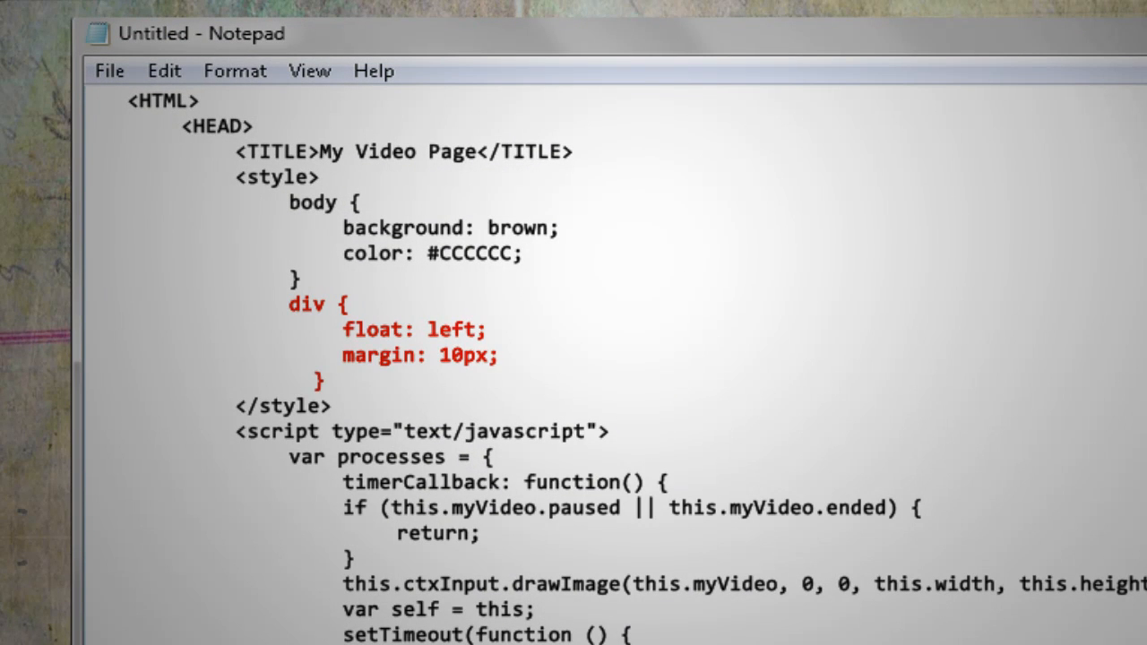
scroll("down", 3)
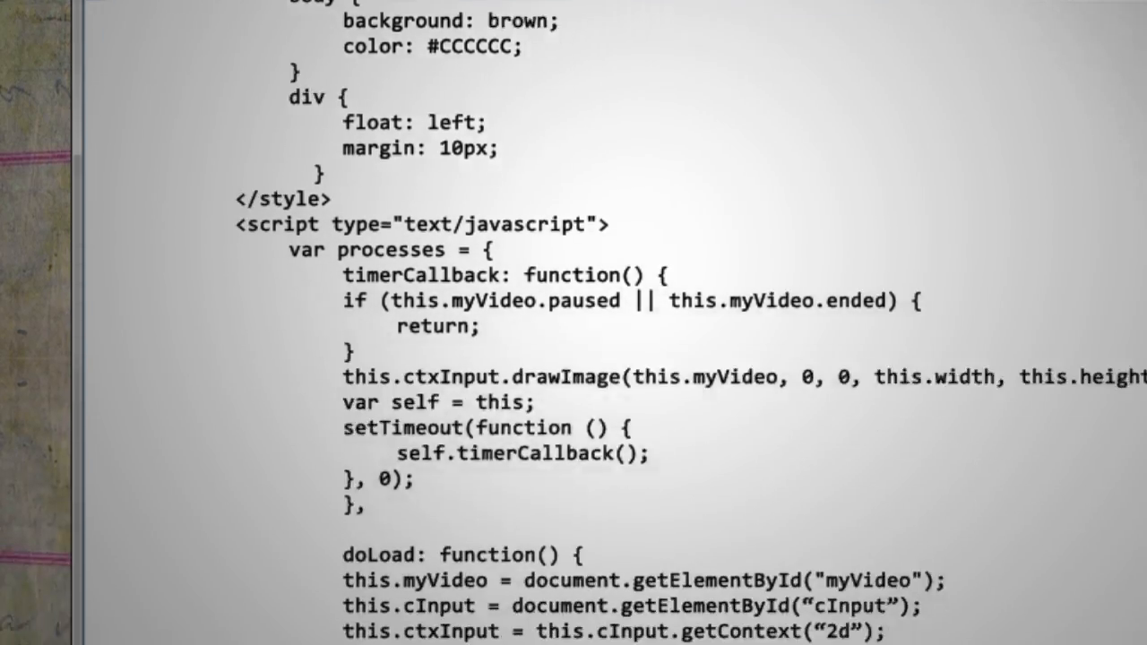
scroll("down", 3)
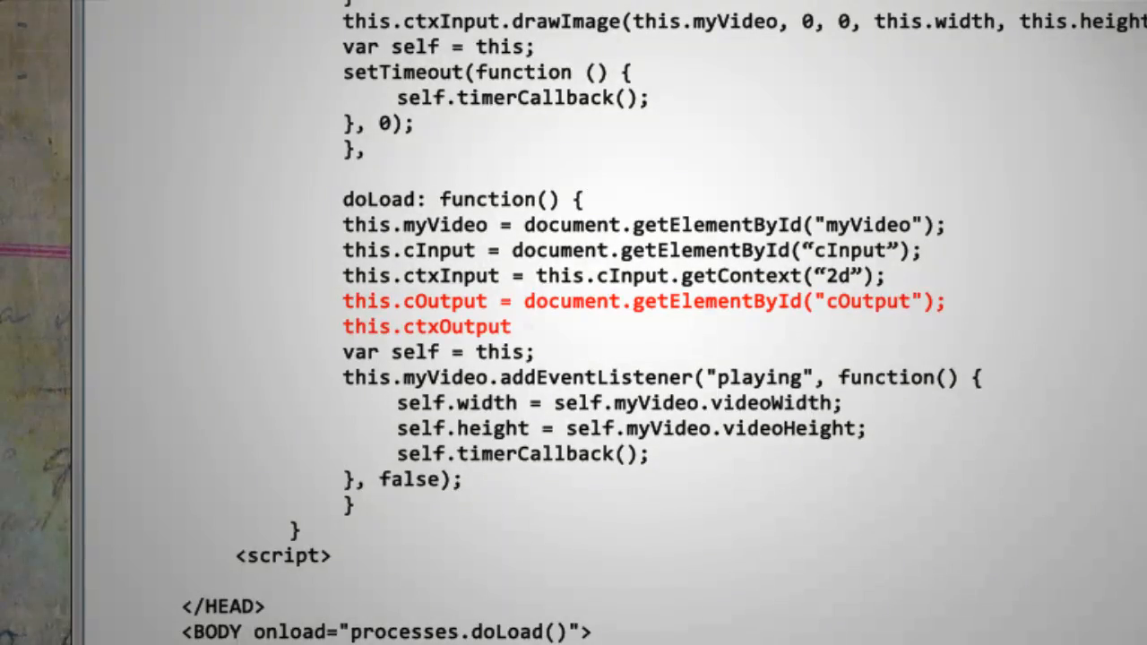
scroll("down", 3)
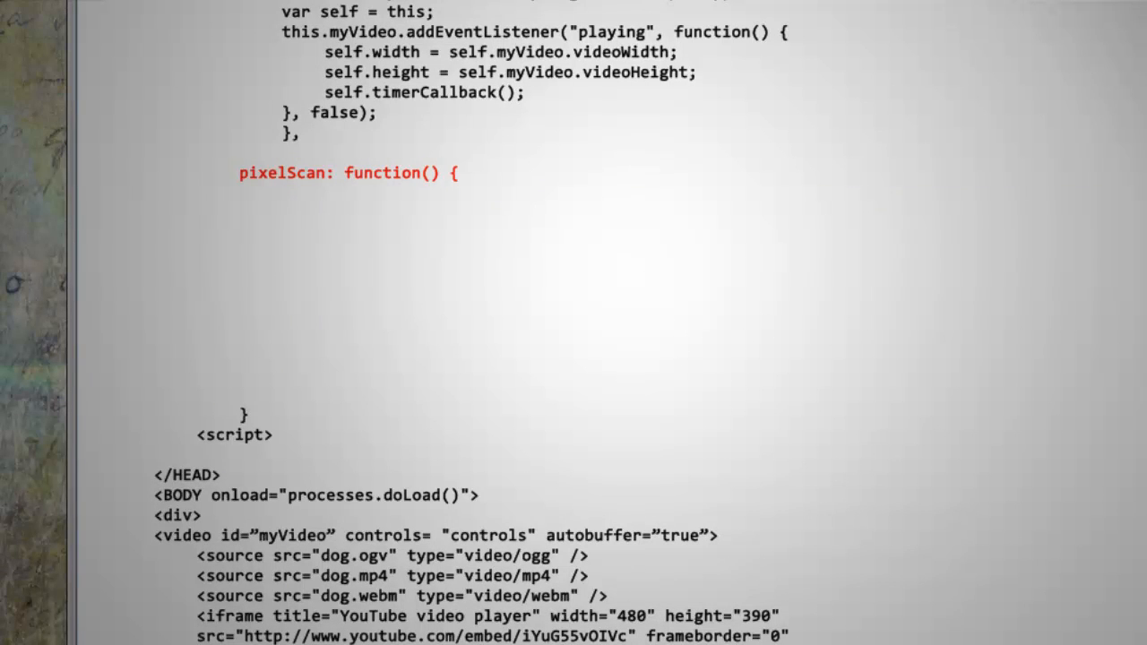
type("var frame = this.ctxInp")
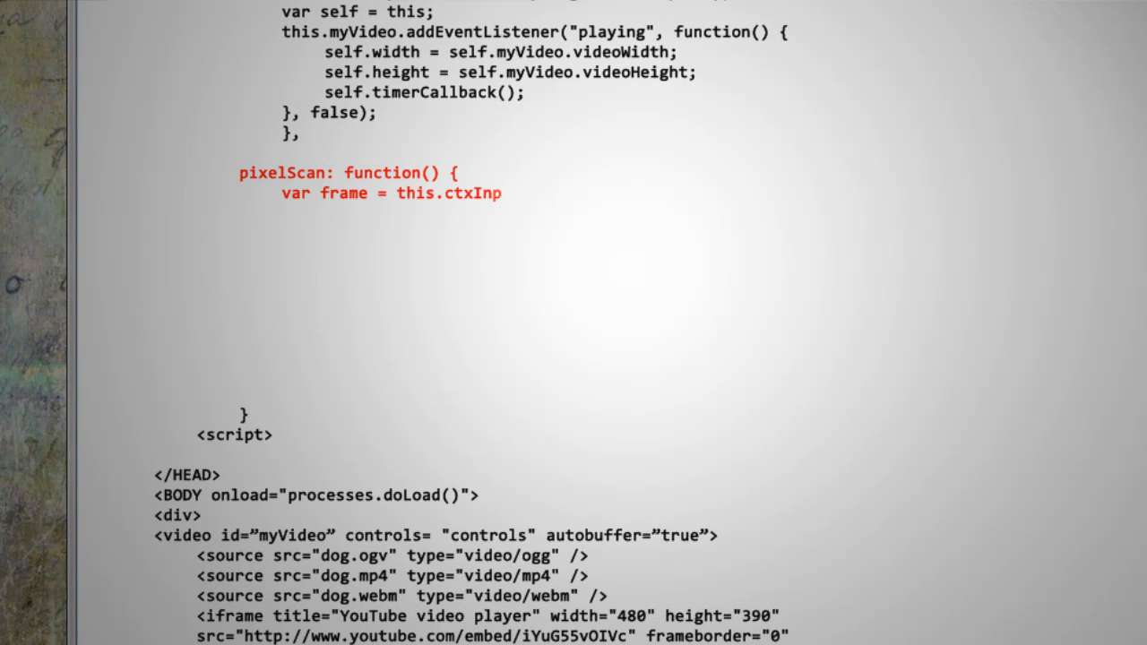
type("ut.getImageData(0, 0, this.w")
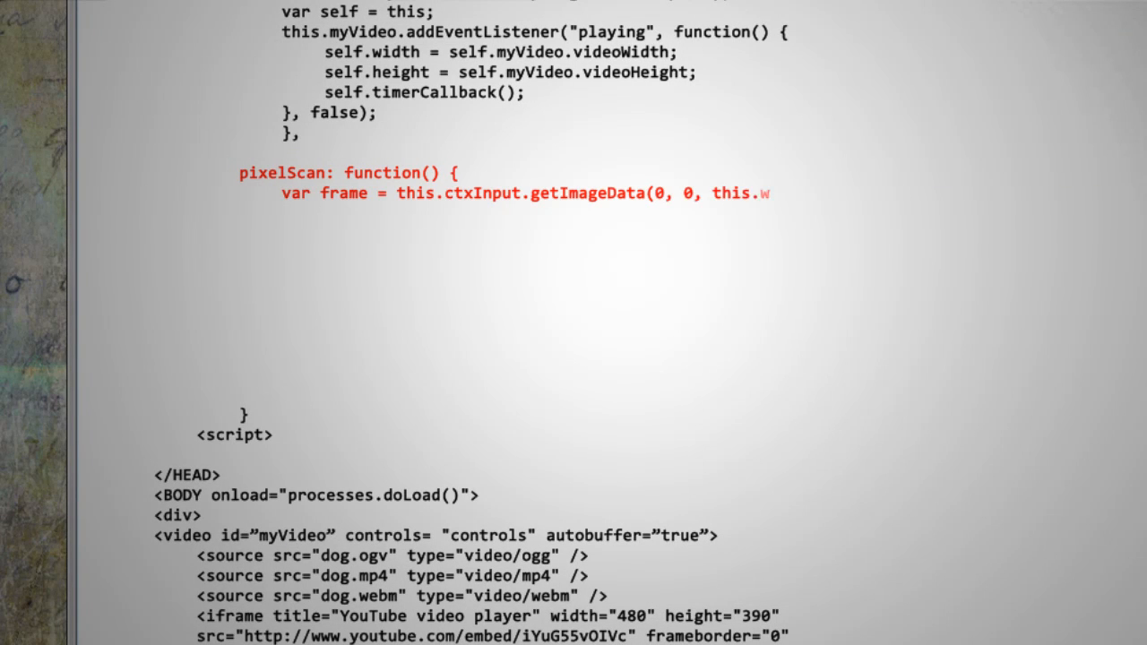
type("idth, this.height);")
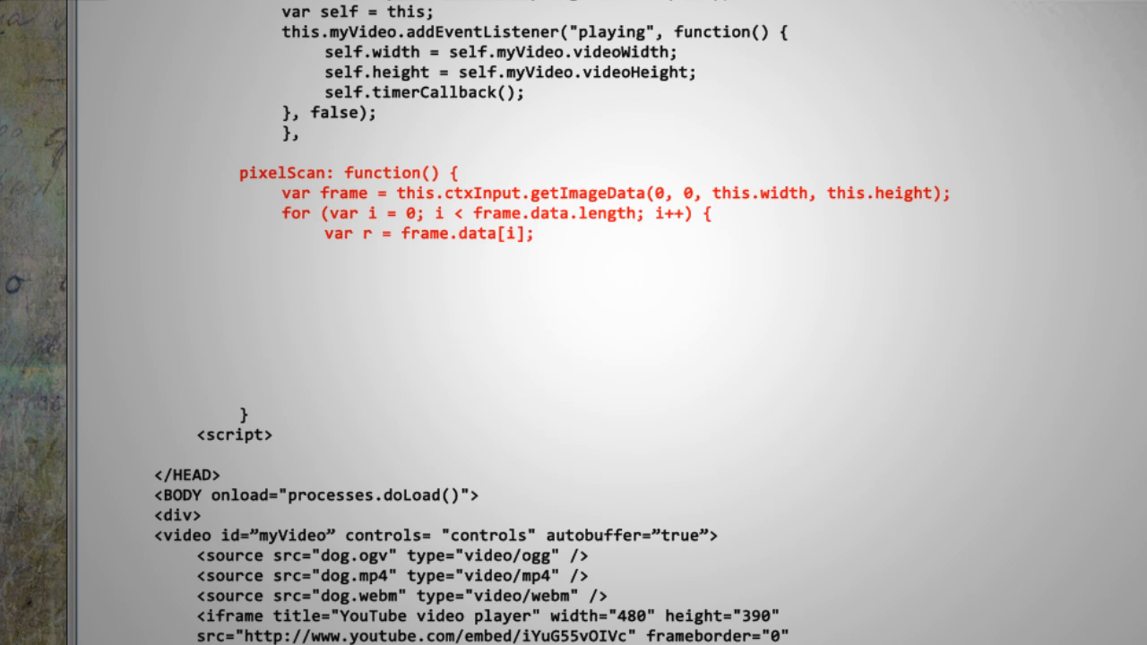
type("var g = frame.data[i+1];")
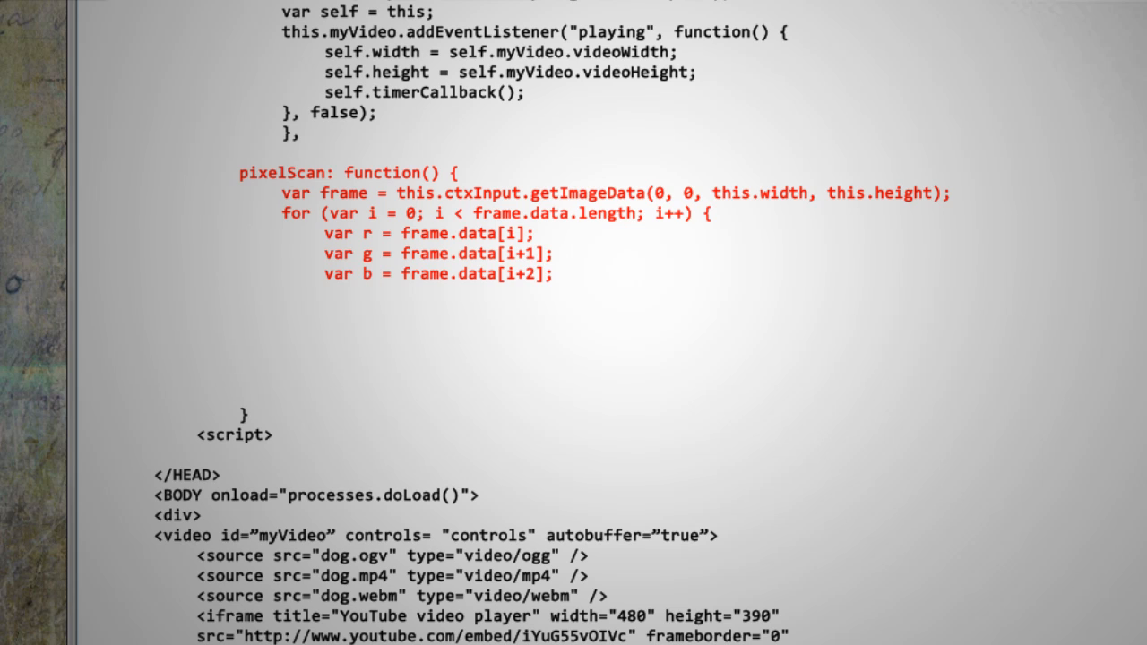
type("if (g > 120 && r > 50  && r < 165")
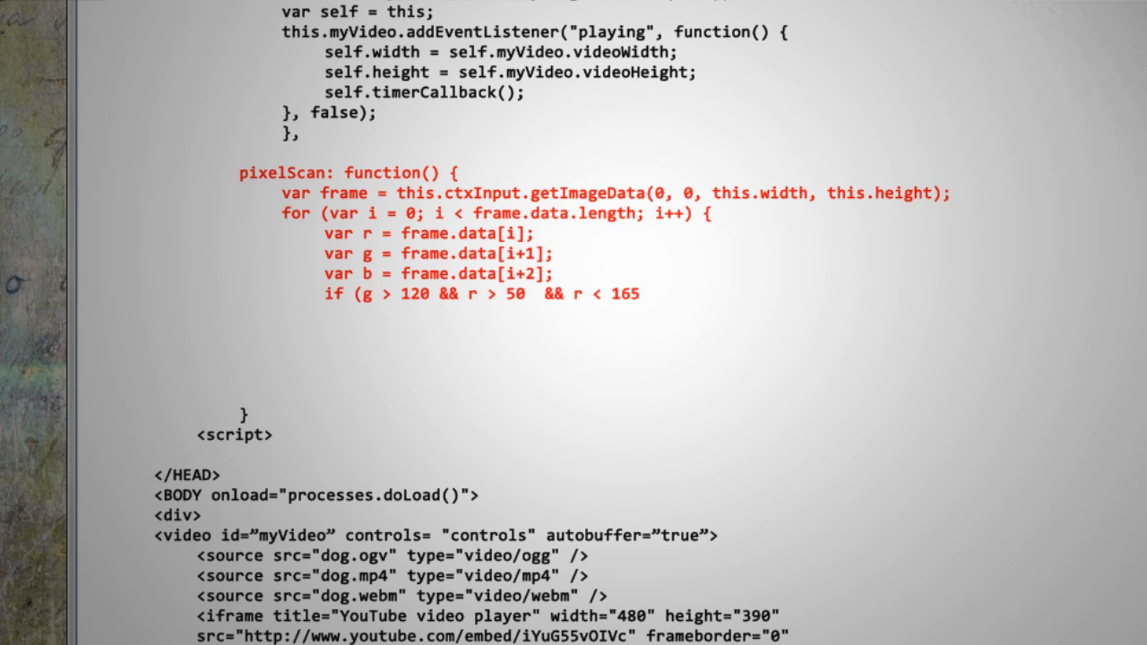
type("&& b < 60)")
type("th")
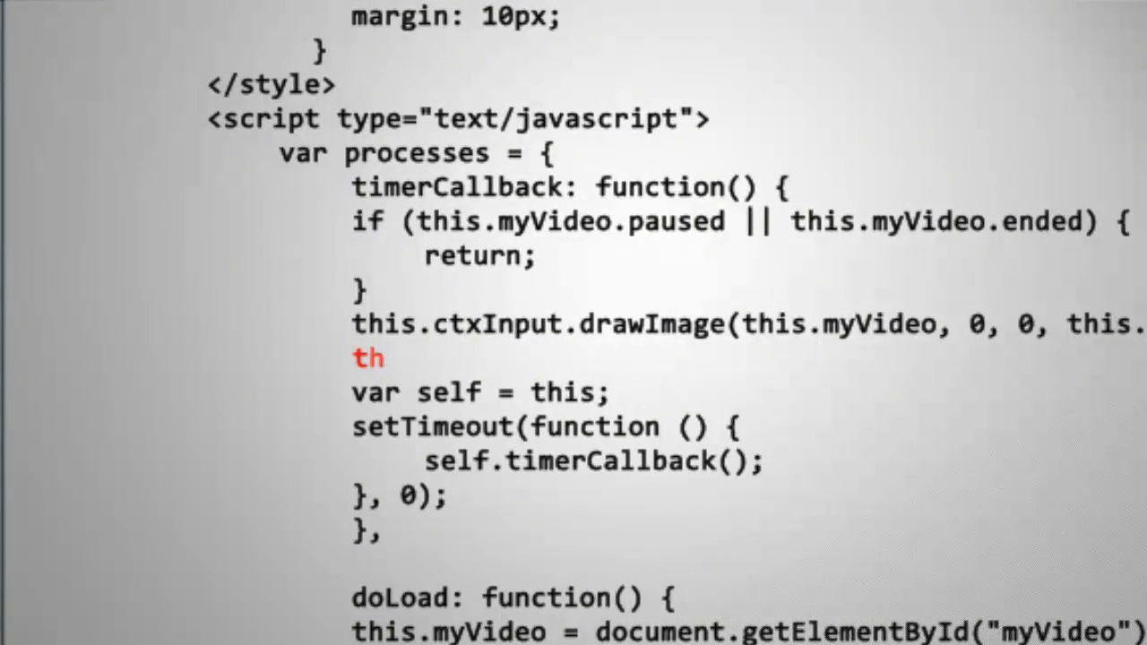
type("is.pixelScan();")
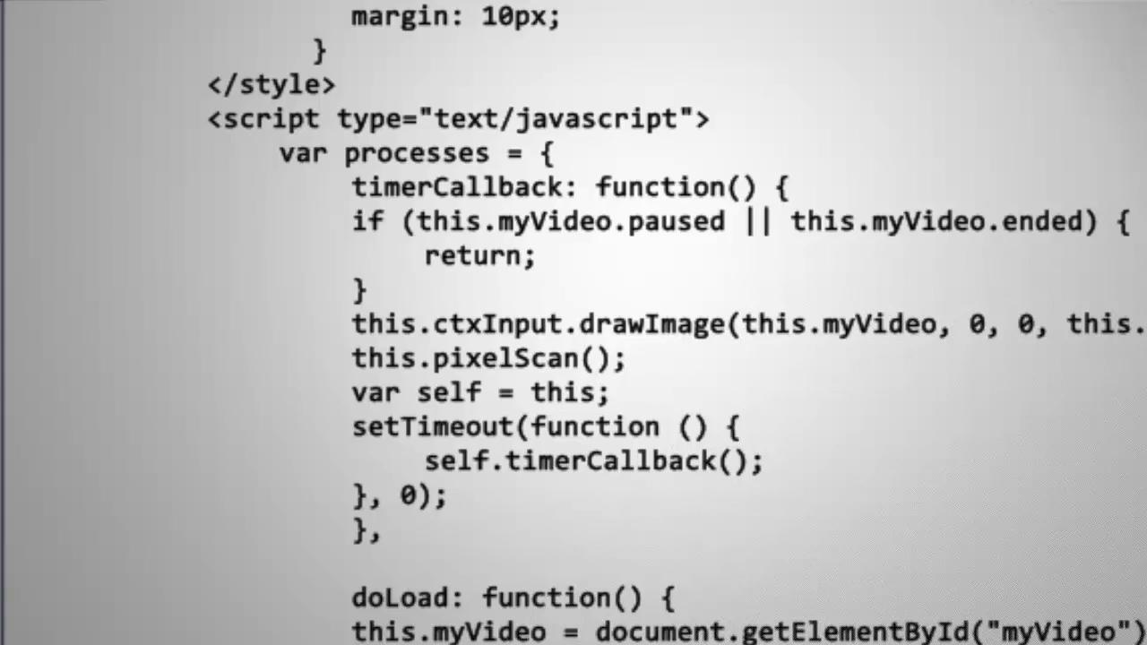